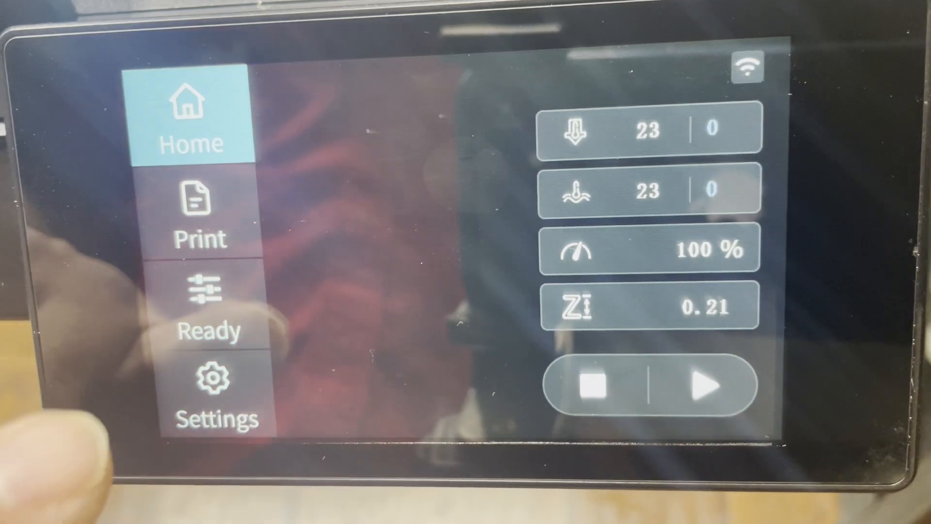
# Step: Open the preparation panel from Home, then the filament in/out page
pyautogui.click(208, 309)
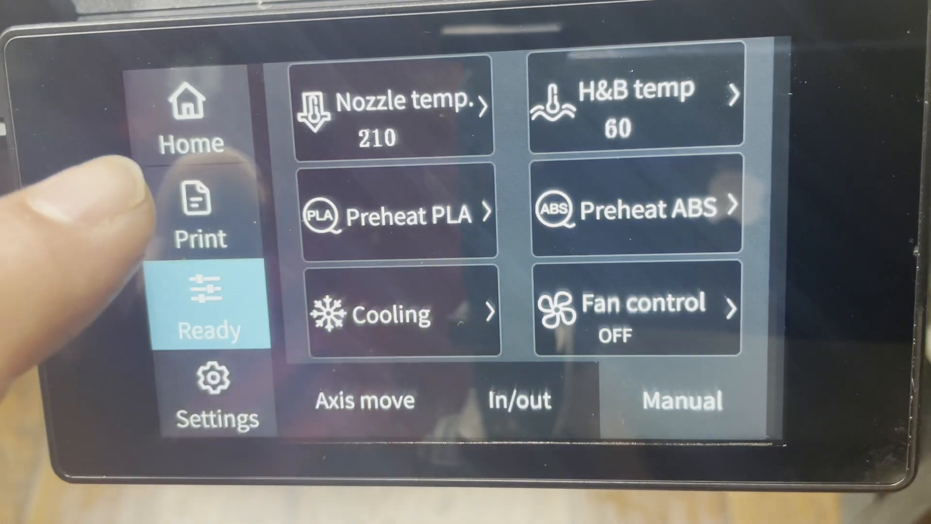
pyautogui.click(192, 113)
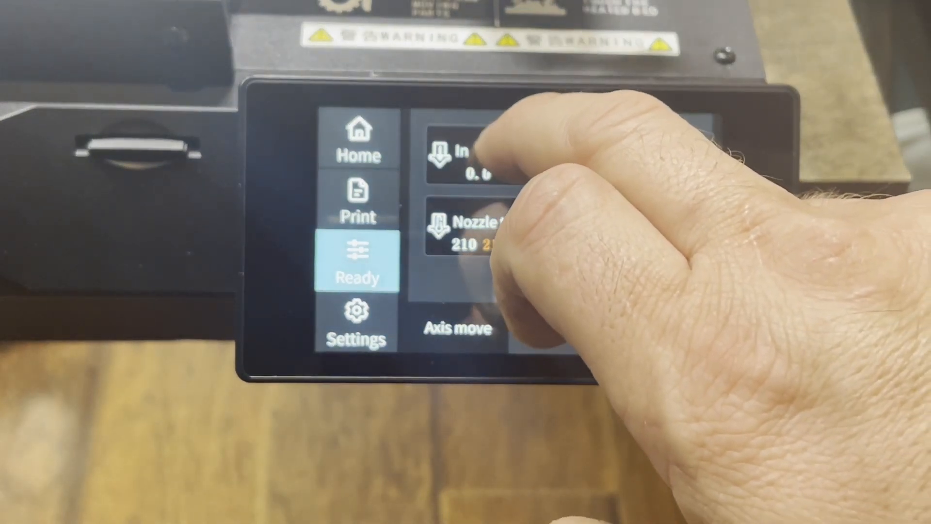
# Step: Select the In field to set the filament feed length
pyautogui.click(469, 228)
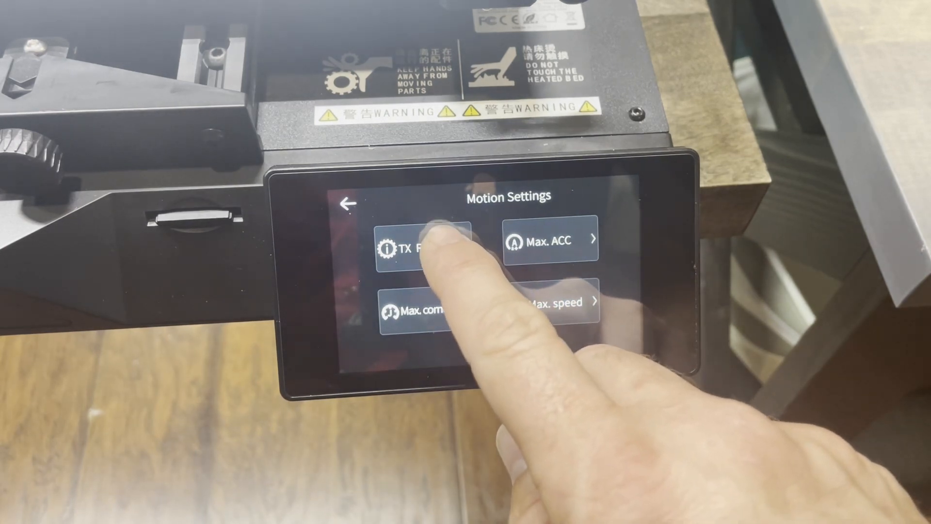
# Step: Open TX Rto in Motion Settings to view the per-axis step ratios
pyautogui.click(425, 241)
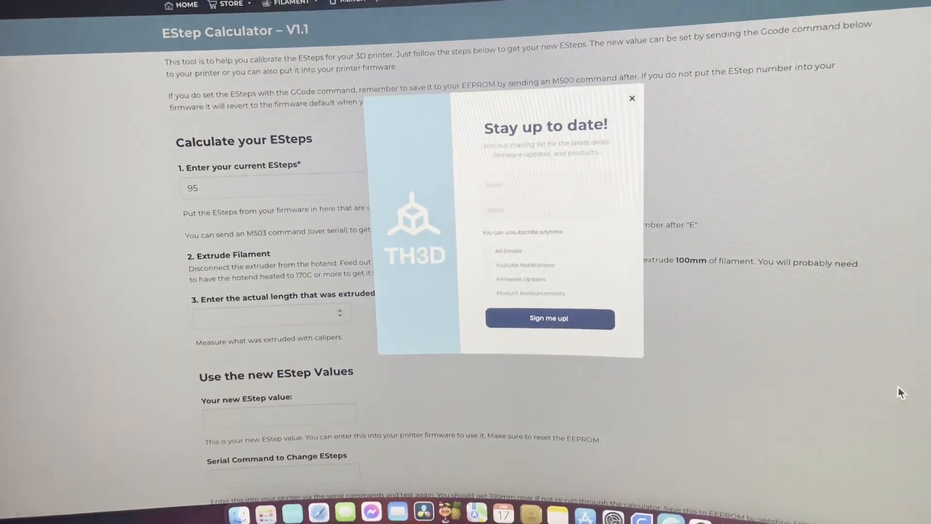
# Step: Close the 'Stay up to date!' newsletter pop-up on the calculator page
pyautogui.click(632, 97)
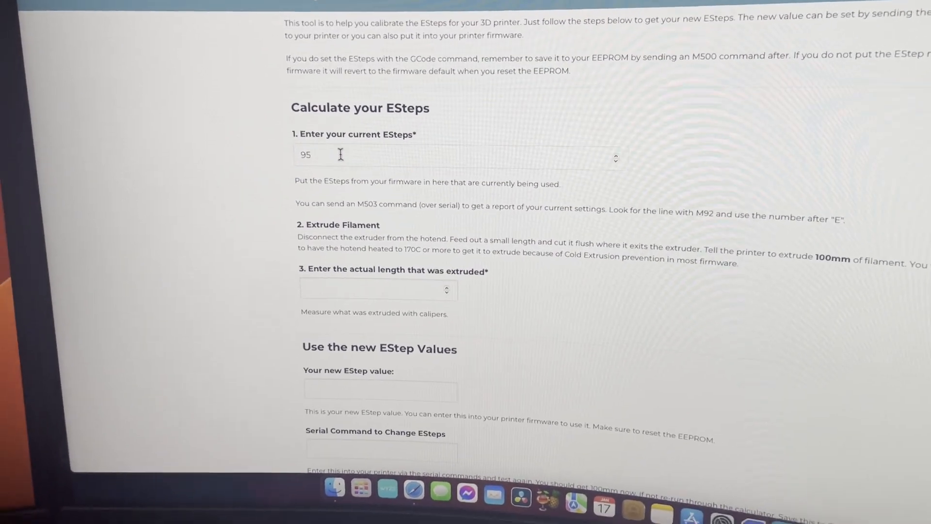
# Step: Scroll the calculator to read the new E-steps value of 98.31 for 98.06 mm extruded
pyautogui.scroll(-3)
pyautogui.write('98.06')
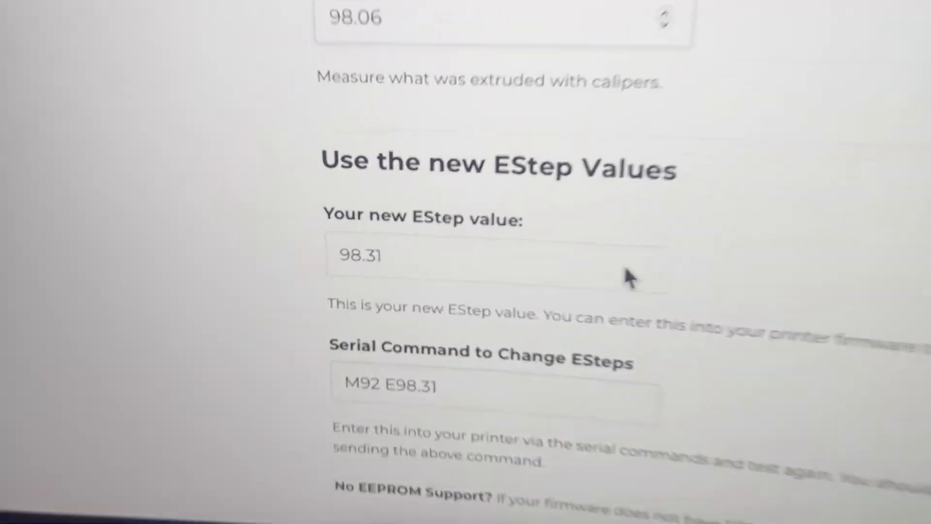
pyautogui.scroll(3)
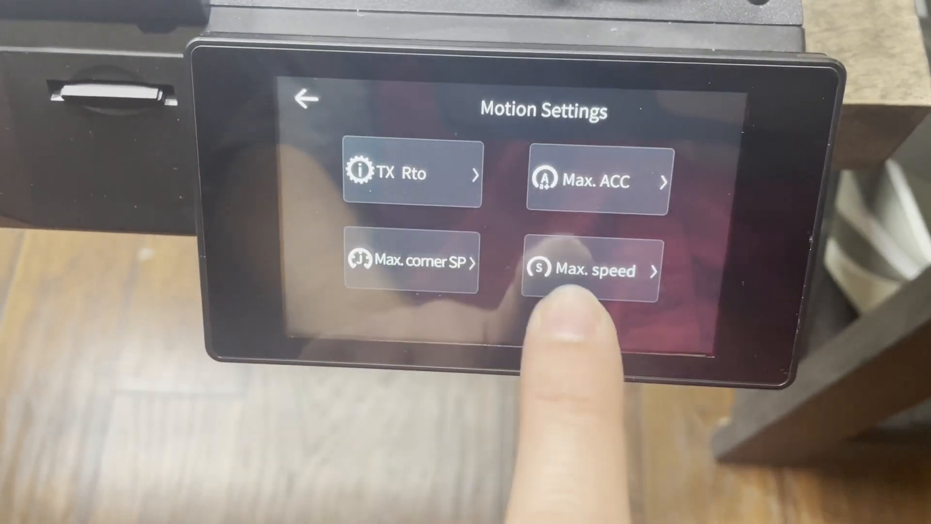
# Step: Open the keypad for the extruder's E TX Rto, currently 96.4
pyautogui.click(410, 174)
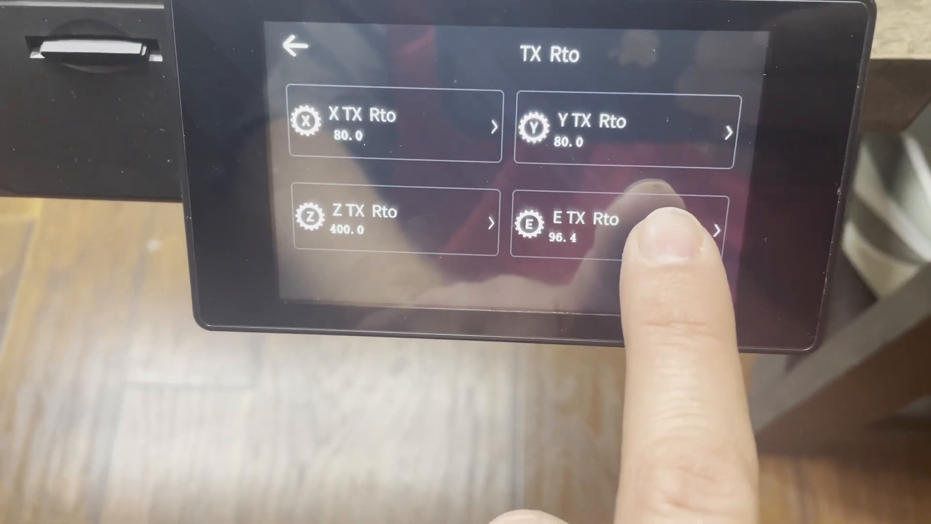
pyautogui.click(611, 226)
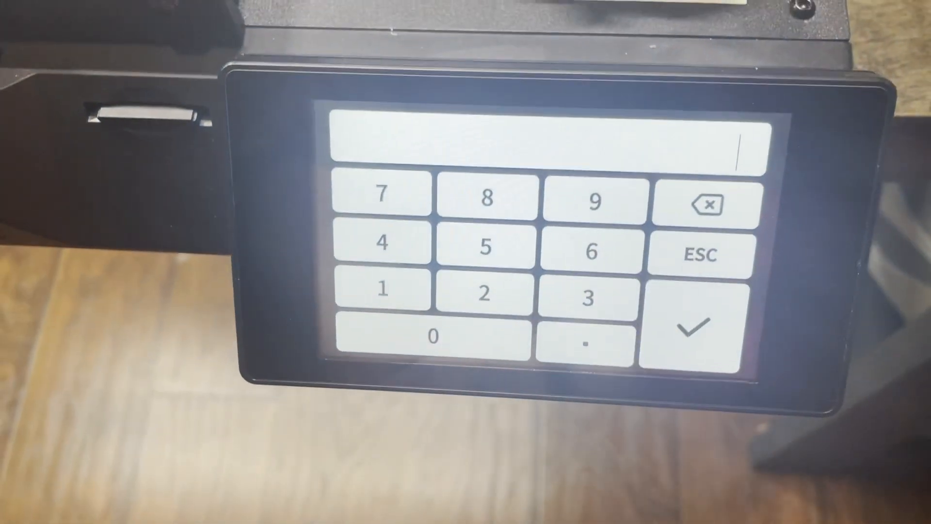